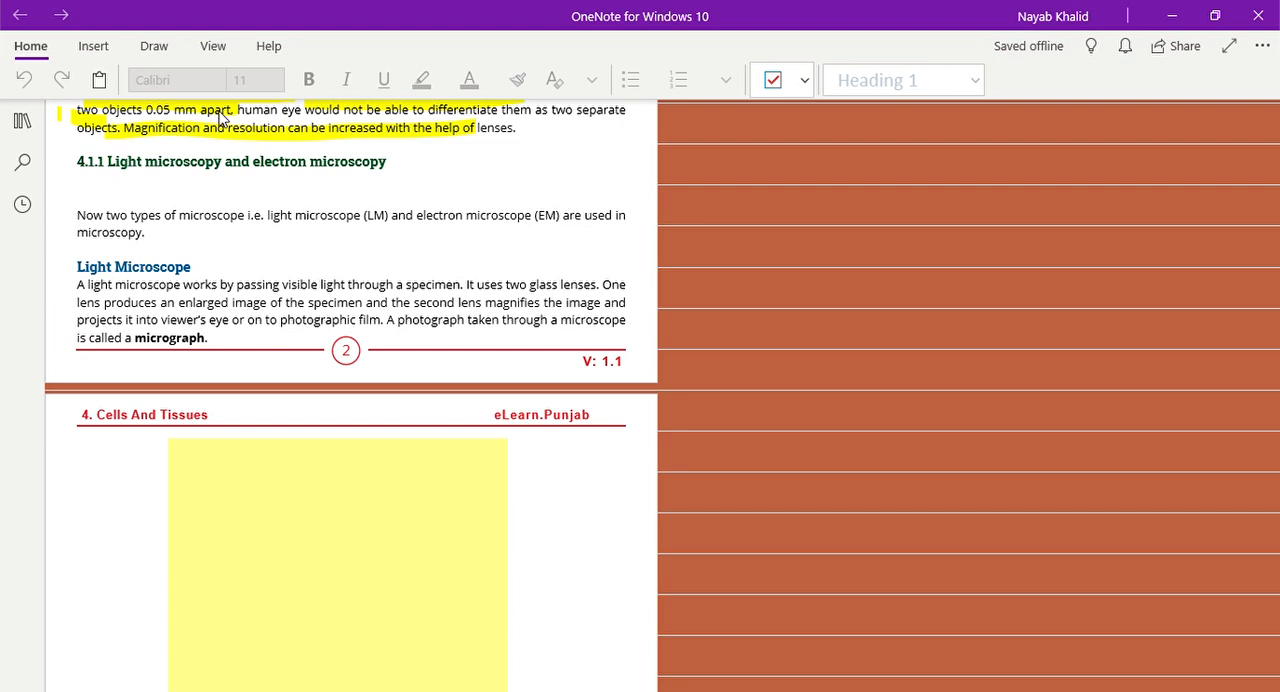
{"action": "mouse_move", "coordinate": [532, 312]}
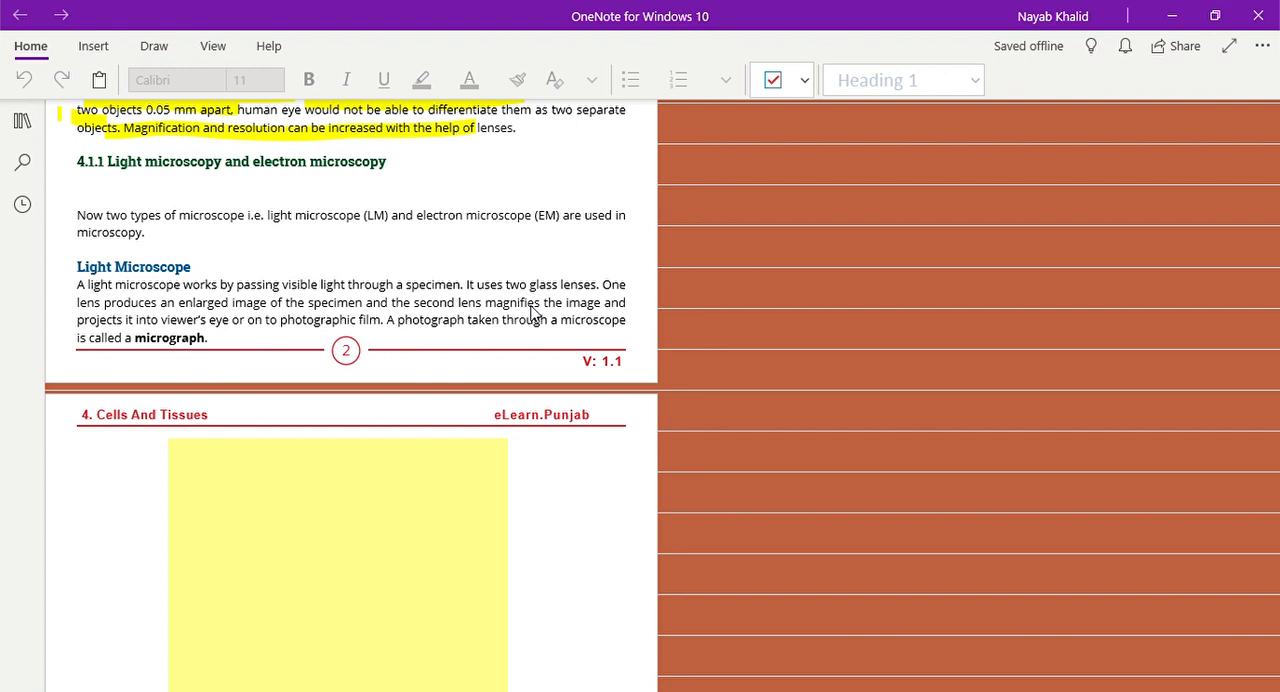
- Show the full pen and highlighter gallery from the Draw tools
{"action": "left_click", "coordinate": [152, 46]}
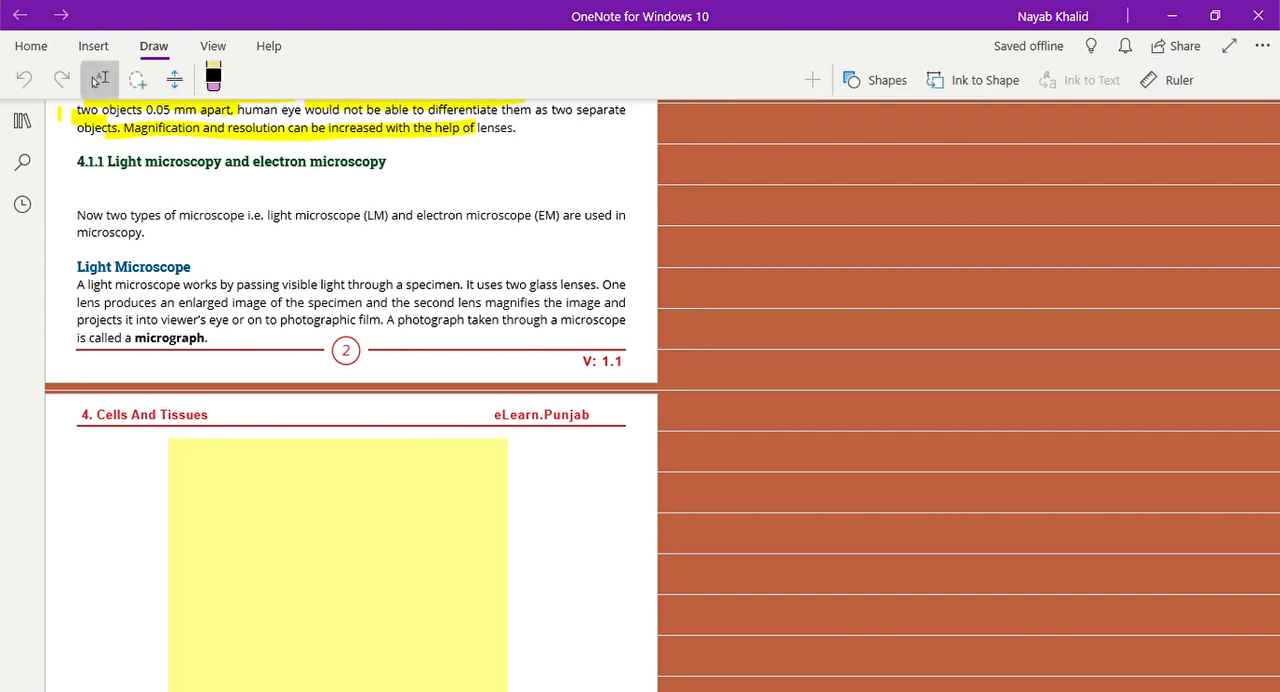
{"action": "left_click", "coordinate": [212, 78]}
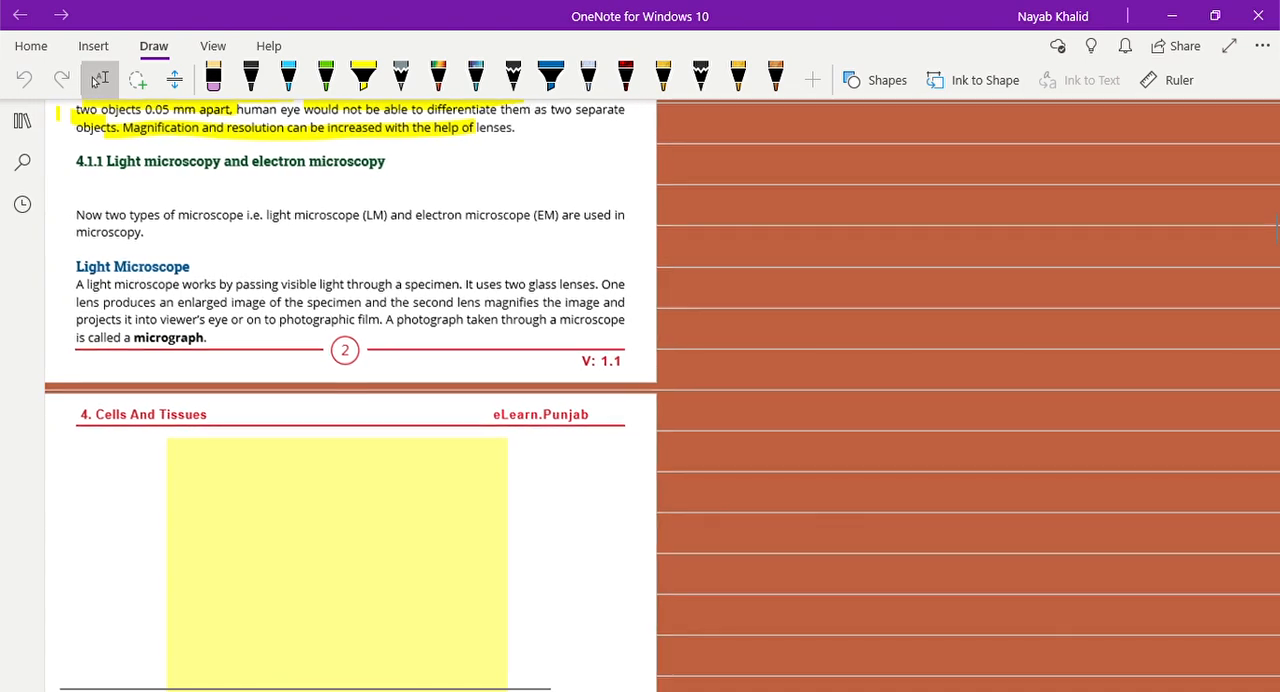
- Highlight in yellow the sentence that a light microscope passes visible light through a specimen
{"action": "left_click", "coordinate": [364, 76]}
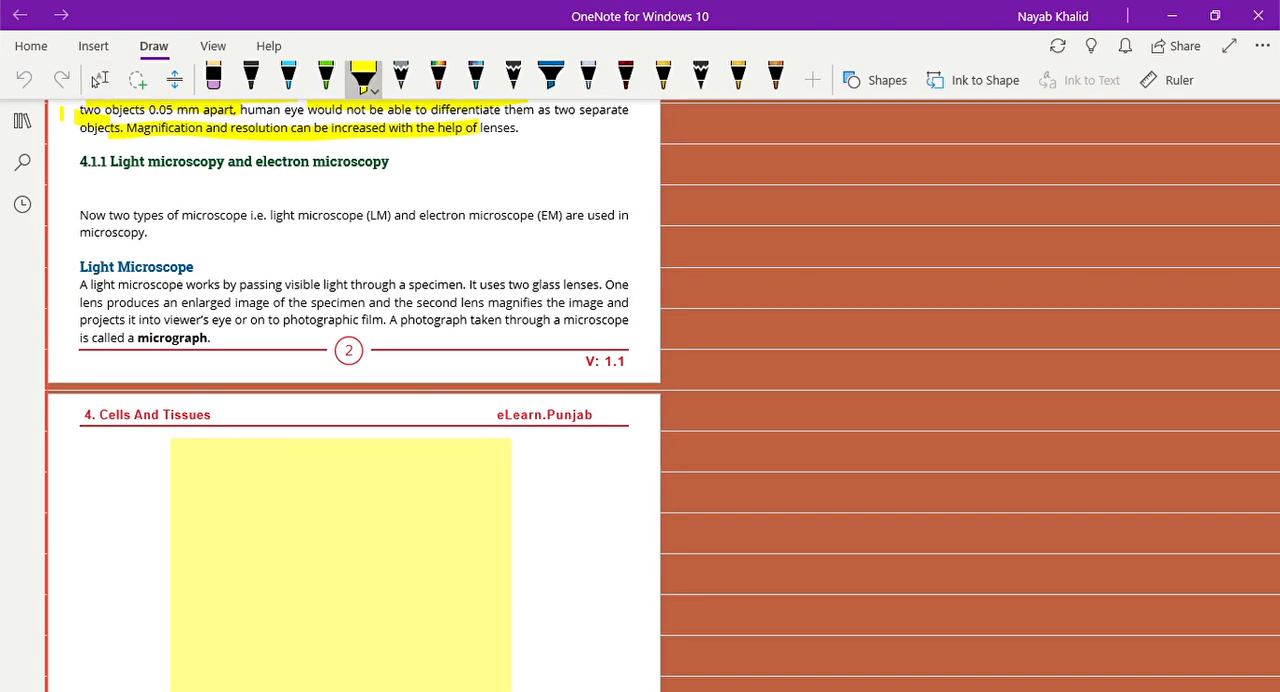
{"action": "left_click_drag", "start_coordinate": [80, 284], "coordinate": [456, 284]}
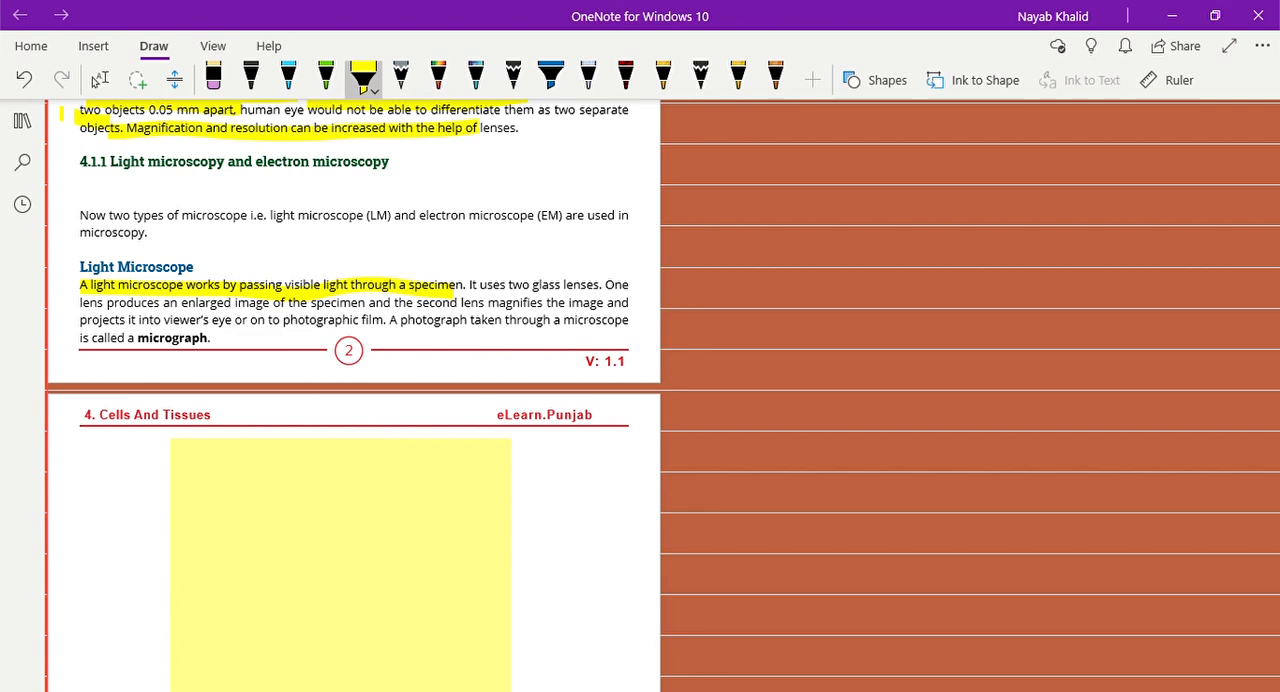
{"action": "left_click_drag", "start_coordinate": [472, 284], "coordinate": [600, 284]}
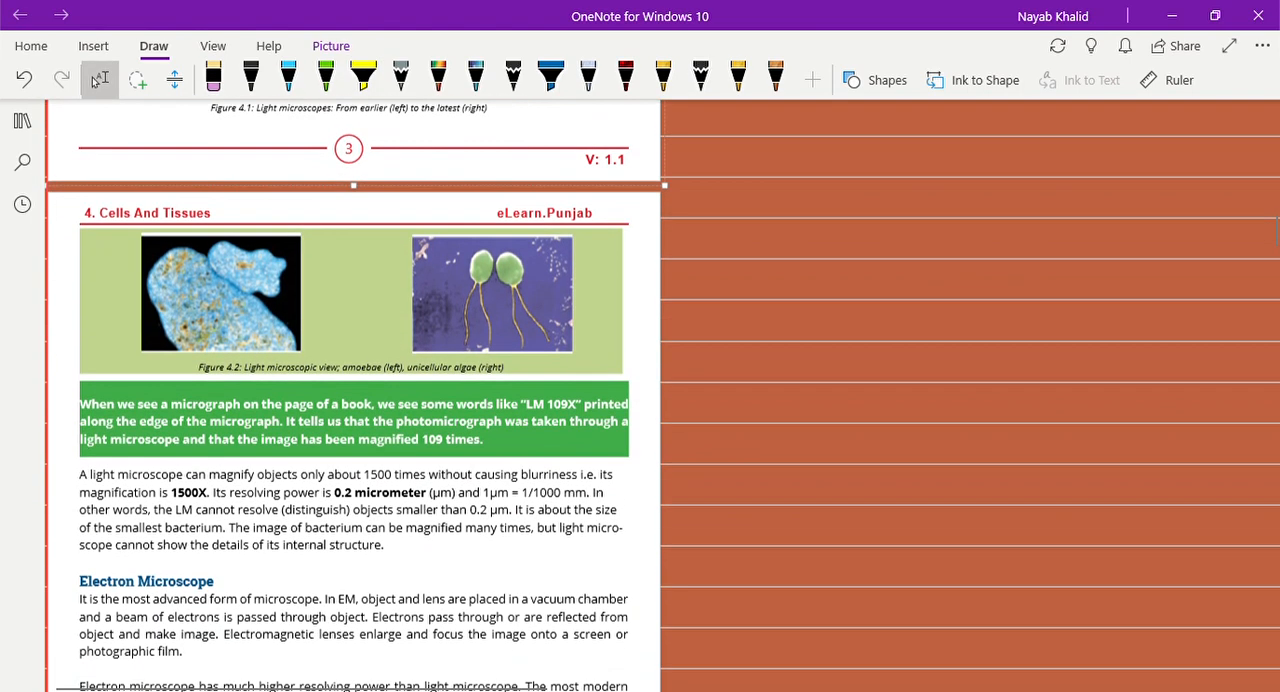
- Move down to the magnification and 0.2 micrometre resolving-power lines with the yellow highlighter ready
{"action": "scroll", "scroll_direction": "down", "scroll_amount": 3}
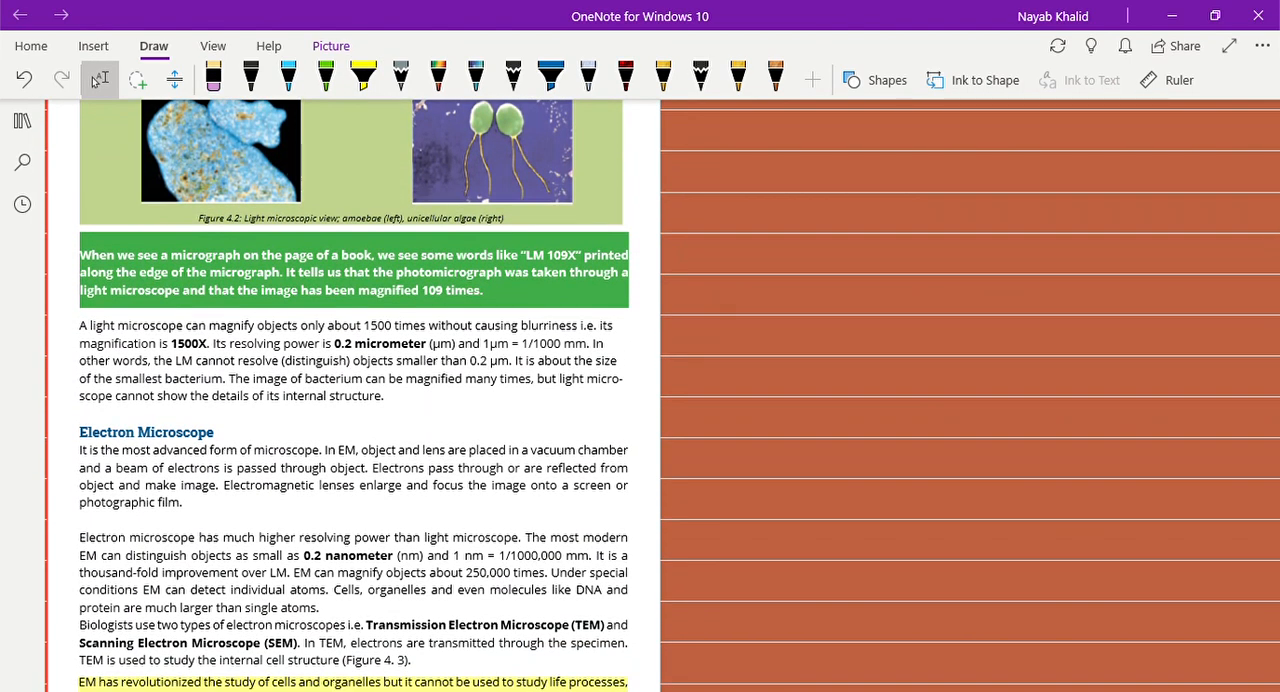
{"action": "left_click", "coordinate": [364, 76]}
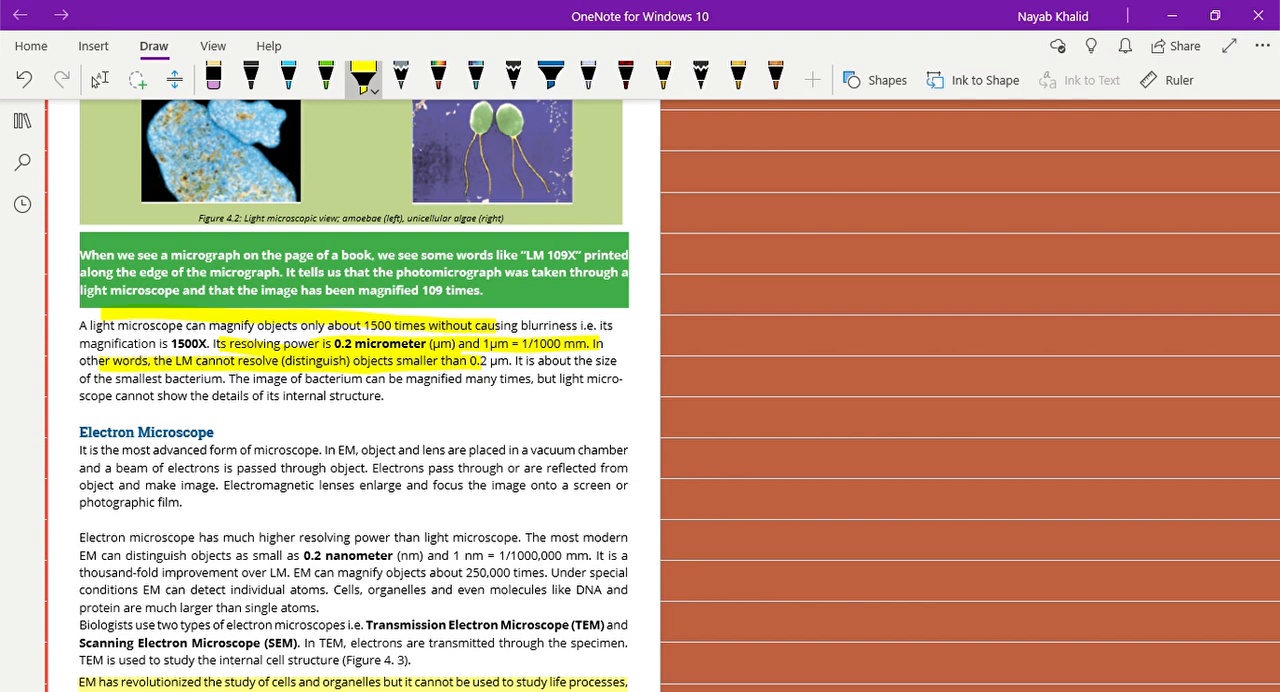
- Highlight in yellow the sentence that a bacterium's image can be magnified many times
{"action": "left_click_drag", "start_coordinate": [90, 378], "coordinate": [292, 378]}
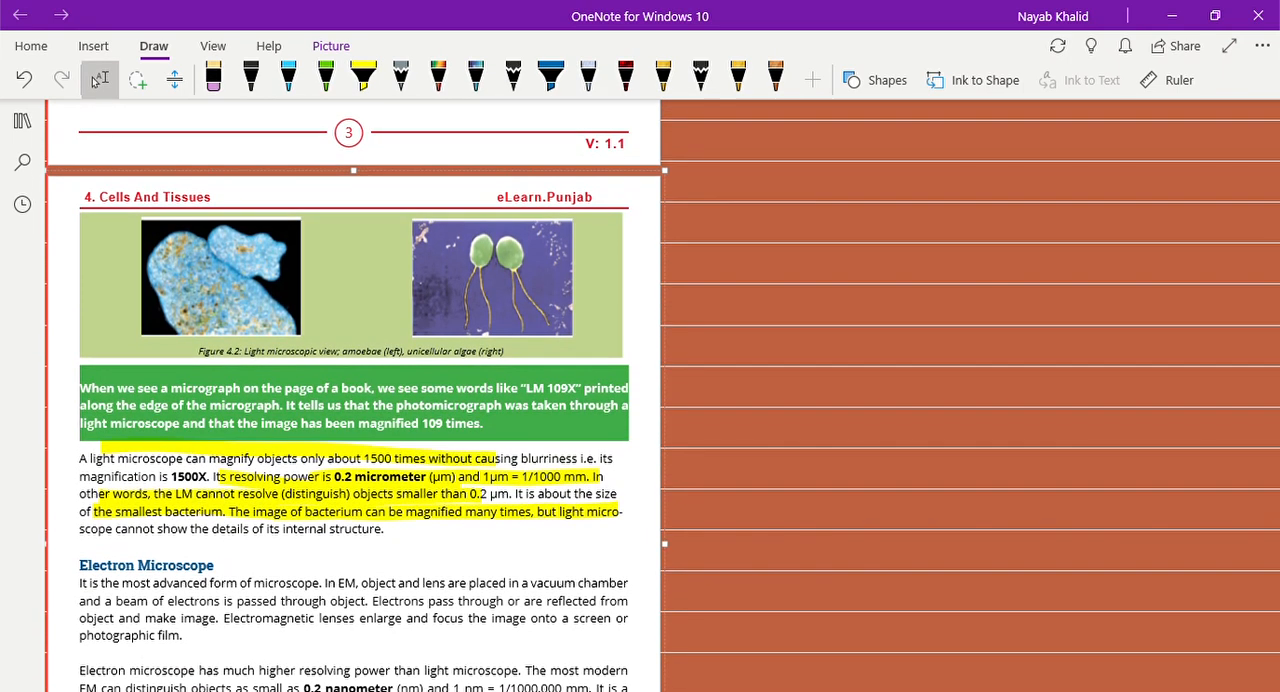
- Draw a short ink stroke in the empty area right of the notes
{"action": "left_click", "coordinate": [364, 76]}
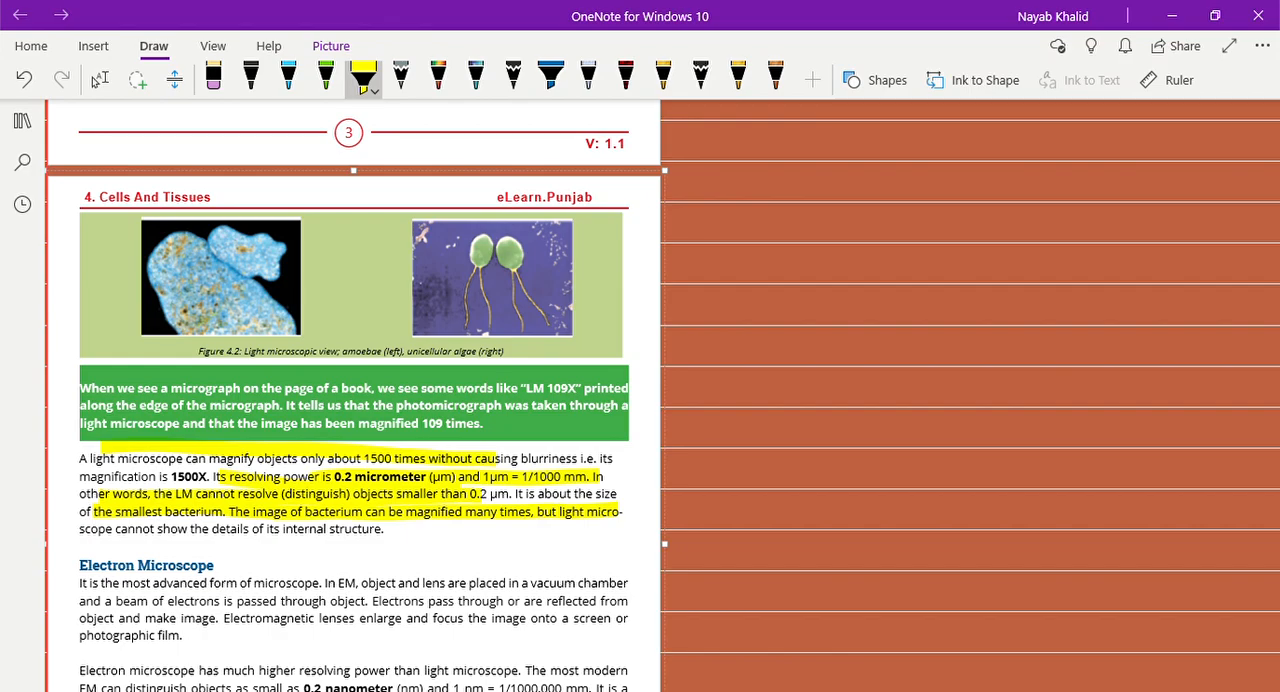
{"action": "left_click_drag", "start_coordinate": [780, 264], "coordinate": [776, 340]}
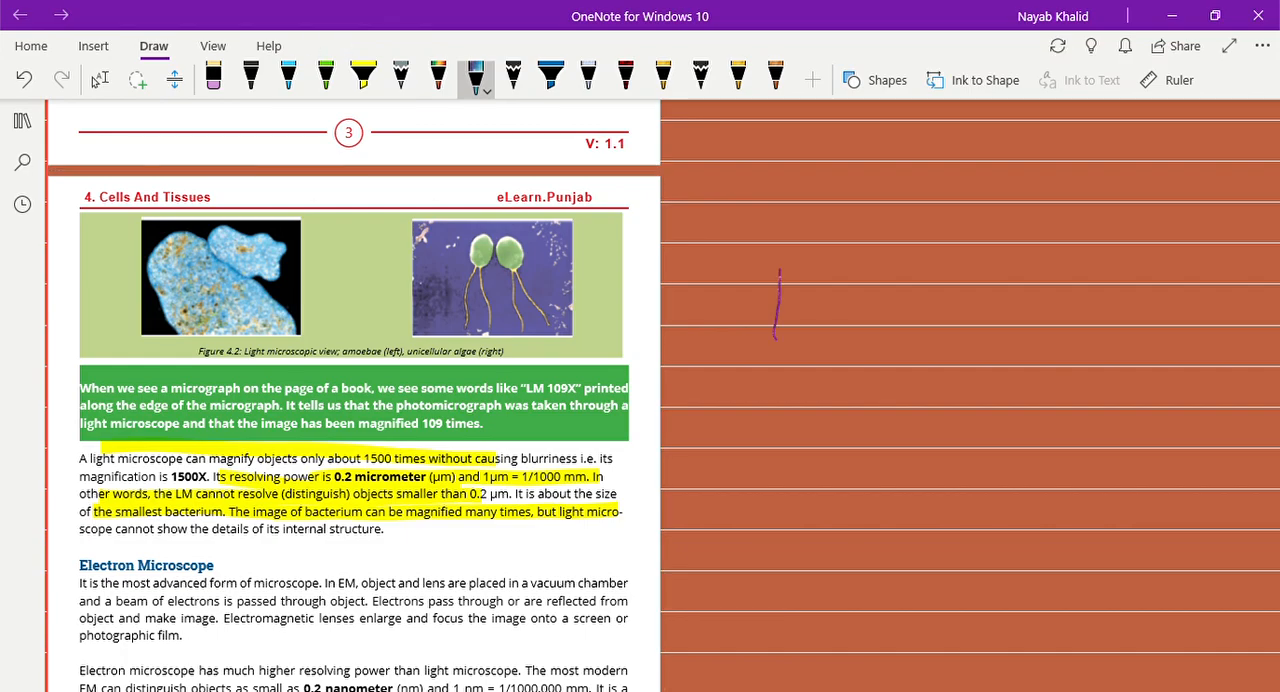